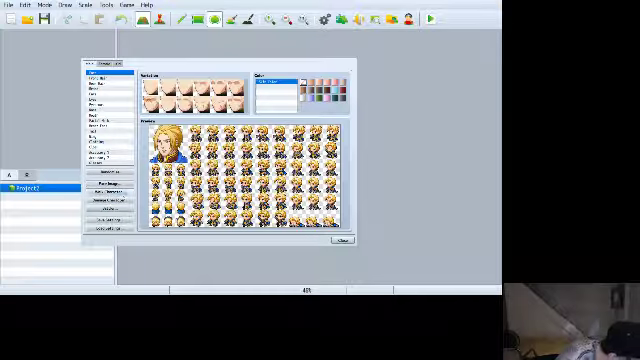
- Close the character generator and open the Resource Manager from the Tools menu
{"action": "left_click", "coordinate": [340, 244]}
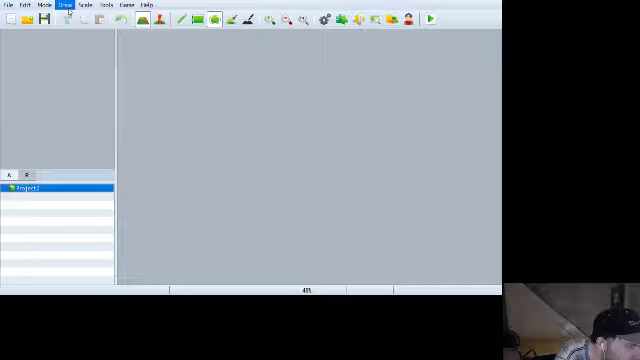
{"action": "left_click", "coordinate": [83, 4]}
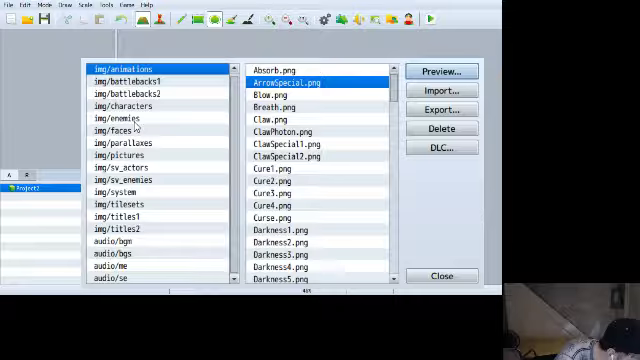
- In img/enemies, select Demon.png, then Dragon.png, and preview Dragon.png
{"action": "left_click", "coordinate": [130, 119]}
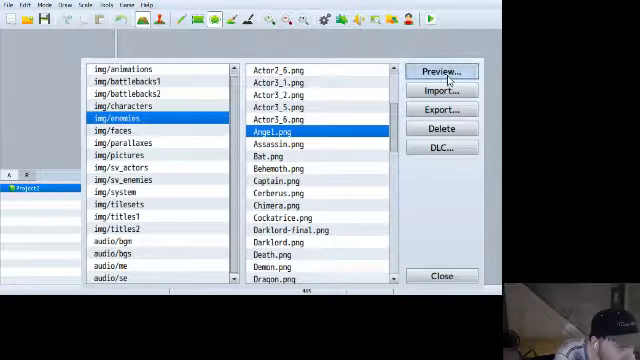
{"action": "scroll", "scroll_direction": "down", "scroll_amount": 3}
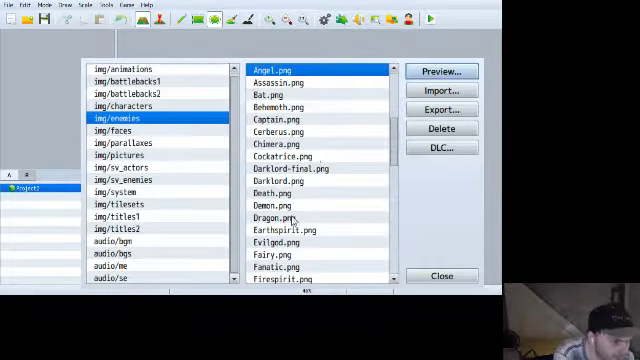
{"action": "left_click", "coordinate": [283, 204]}
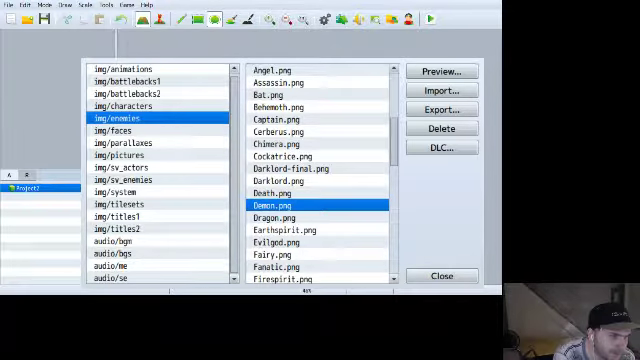
{"action": "left_click", "coordinate": [275, 216]}
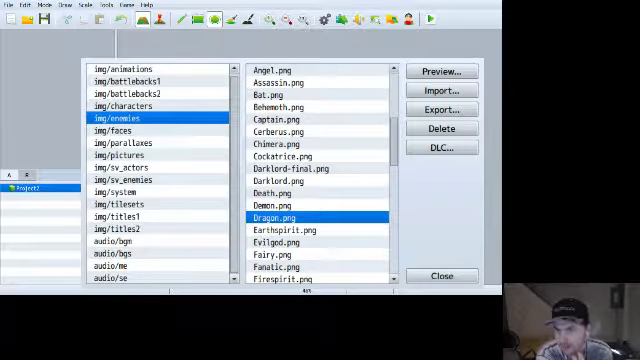
{"action": "left_click", "coordinate": [438, 71]}
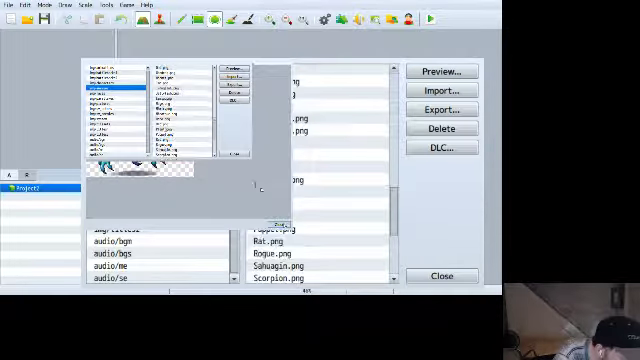
- Scroll the enemy image list and click another entry in the Resource Manager
{"action": "scroll", "scroll_direction": "down", "scroll_amount": 3}
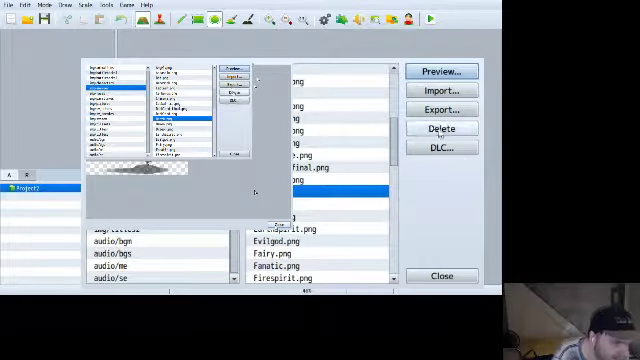
{"action": "left_click", "coordinate": [440, 276]}
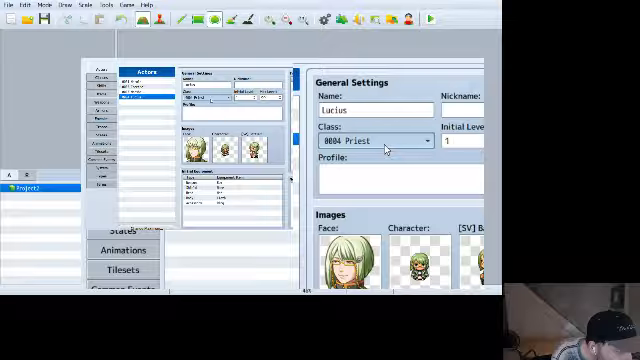
- Bring up the Database Actors tab showing Lucius's general settings
{"action": "left_click", "coordinate": [378, 141]}
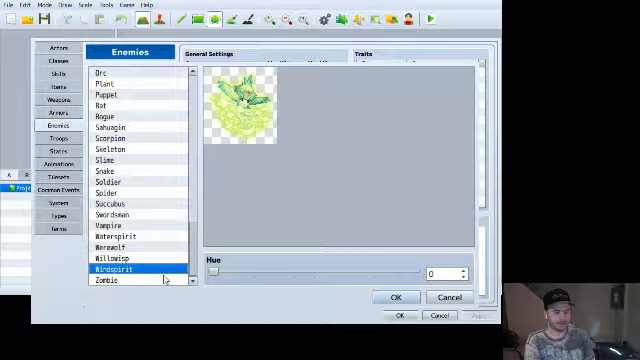
- Preview the Willowisp, Werewolf and Ogre battler images in the picker
{"action": "left_click", "coordinate": [113, 256]}
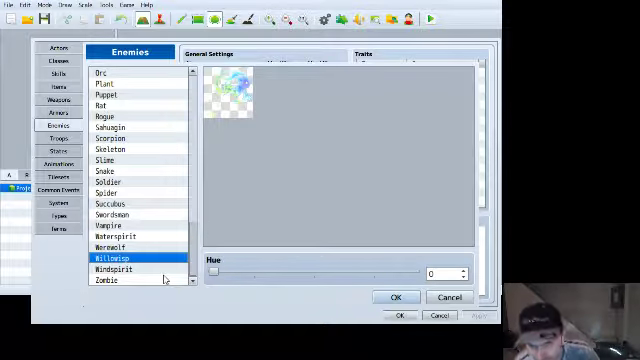
{"action": "left_click", "coordinate": [116, 247]}
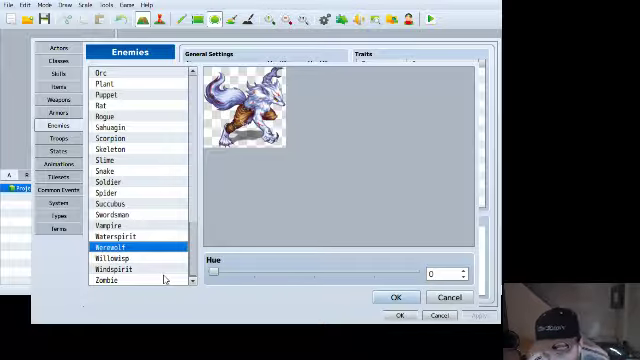
{"action": "left_click", "coordinate": [108, 183]}
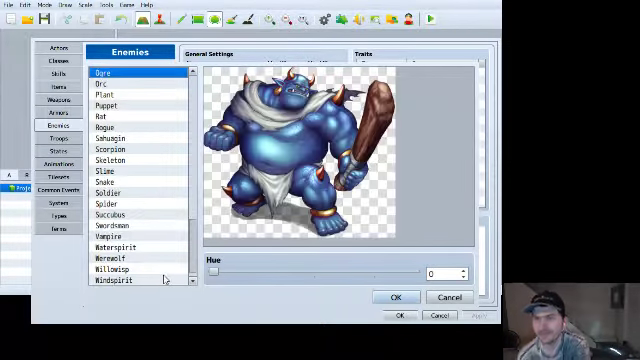
- Preview the Lamia, Fairy, Evilgod and Earthspirit battlers, then choose Dragon
{"action": "left_click", "coordinate": [110, 83]}
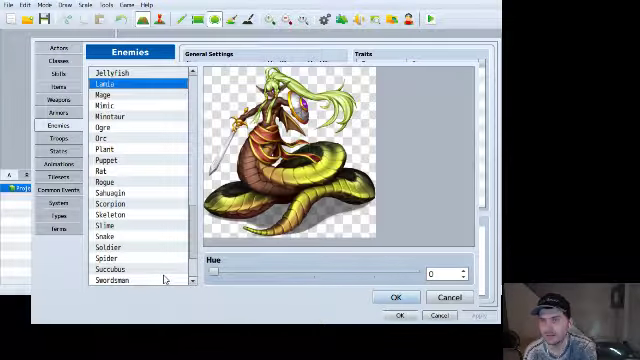
{"action": "left_click", "coordinate": [102, 94]}
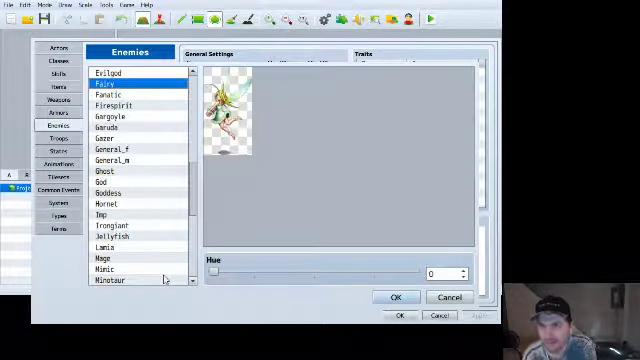
{"action": "left_click", "coordinate": [110, 72]}
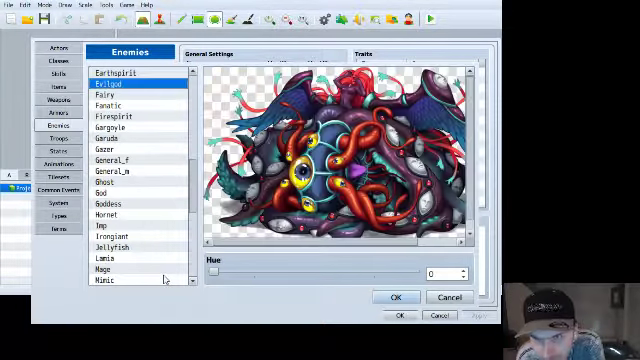
{"action": "left_click", "coordinate": [115, 75]}
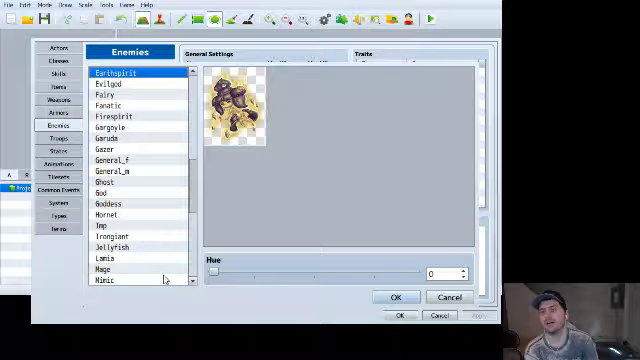
{"action": "left_click", "coordinate": [117, 74]}
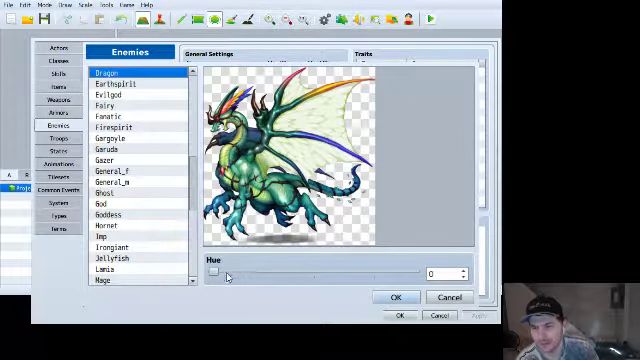
- Drag the hue slider back and forth to tint the battler, ending at hue 276
{"action": "left_click_drag", "start_coordinate": [222, 271], "coordinate": [340, 271]}
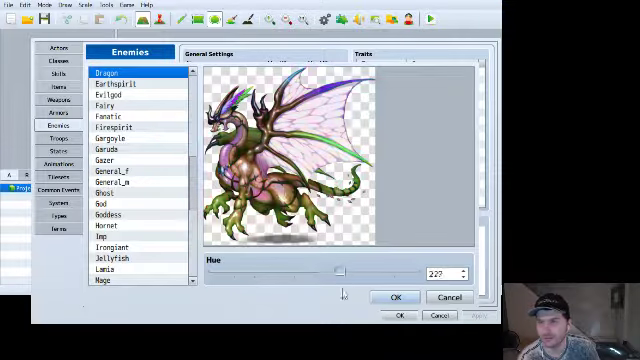
{"action": "left_click_drag", "start_coordinate": [345, 269], "coordinate": [264, 269]}
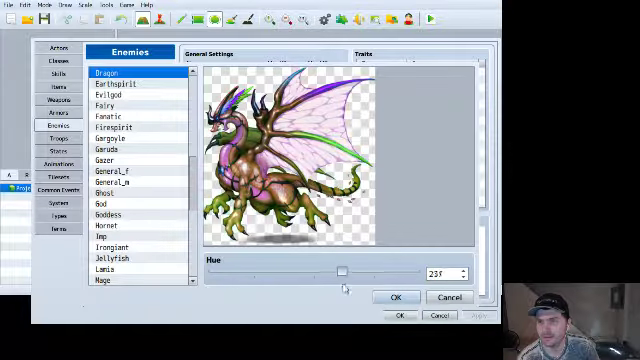
{"action": "left_click_drag", "start_coordinate": [346, 270], "coordinate": [368, 270]}
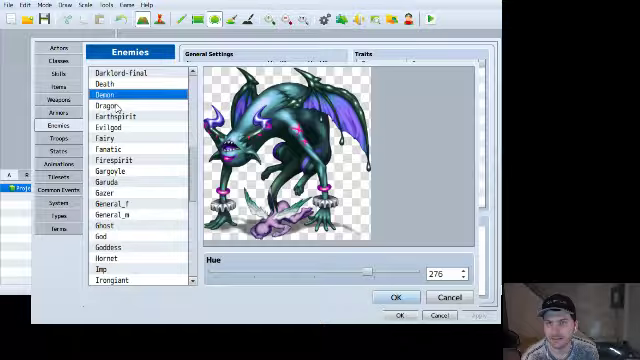
- Preview the Death, Darklord-final and Cockatrice battlers, then show the Bat*2 troop
{"action": "left_click", "coordinate": [107, 84]}
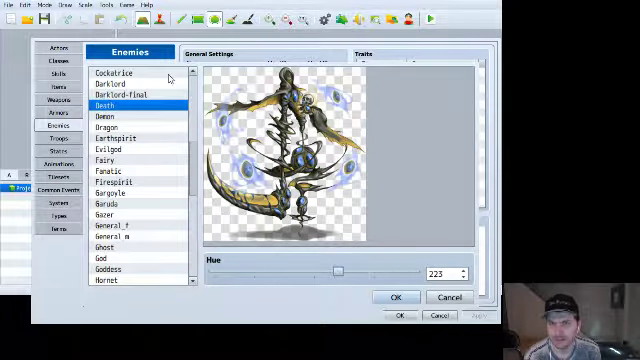
{"action": "left_click", "coordinate": [122, 93]}
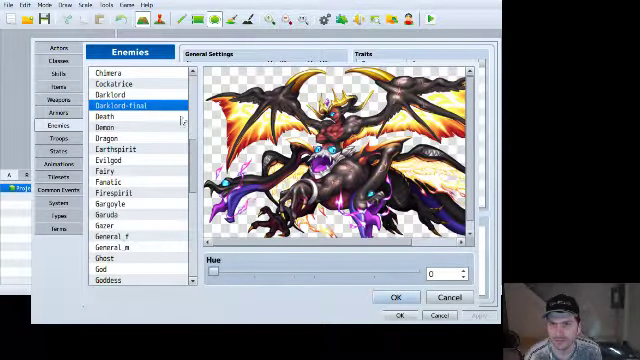
{"action": "left_click", "coordinate": [110, 82]}
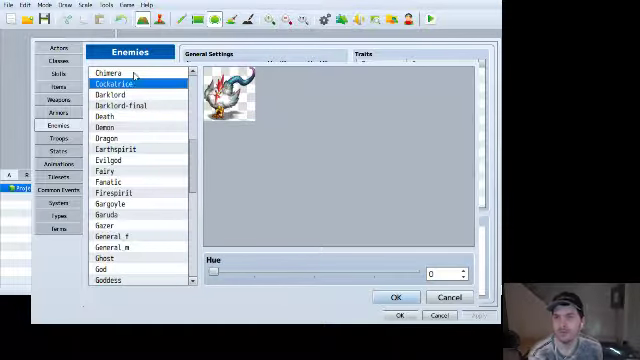
{"action": "left_click", "coordinate": [110, 70]}
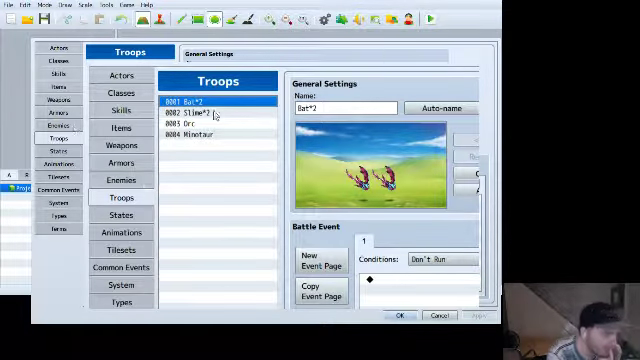
- View the Orc and Slime*2 troops and the States list, then reach Animations
{"action": "left_click", "coordinate": [190, 123]}
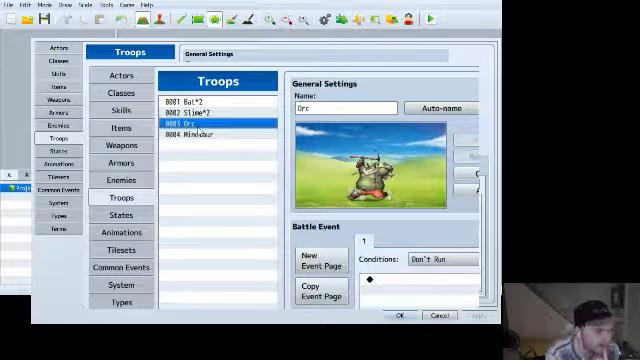
{"action": "left_click", "coordinate": [200, 107]}
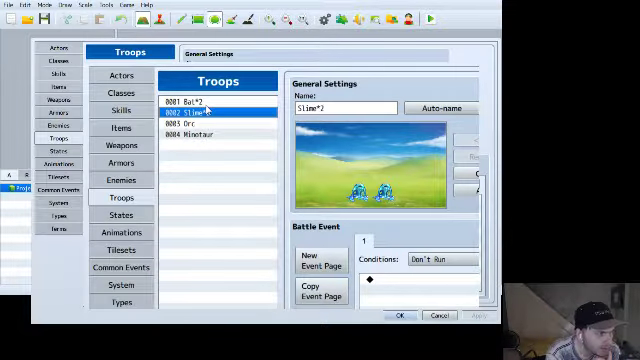
{"action": "left_click", "coordinate": [190, 99]}
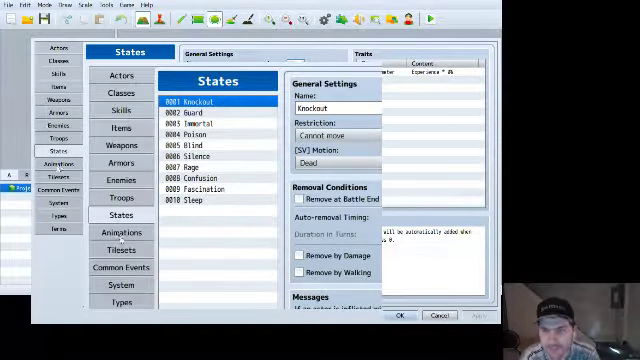
{"action": "left_click", "coordinate": [123, 231]}
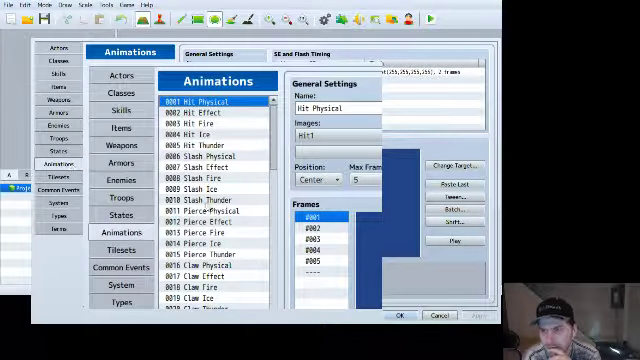
- Select Hit Effect, then Hit Fire to preview it over the dragon battler
{"action": "left_click", "coordinate": [210, 103]}
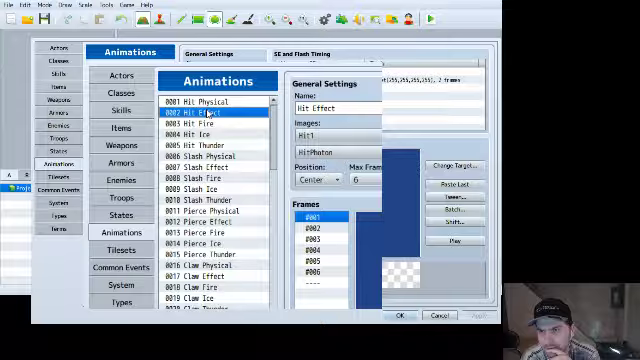
{"action": "left_click", "coordinate": [215, 117]}
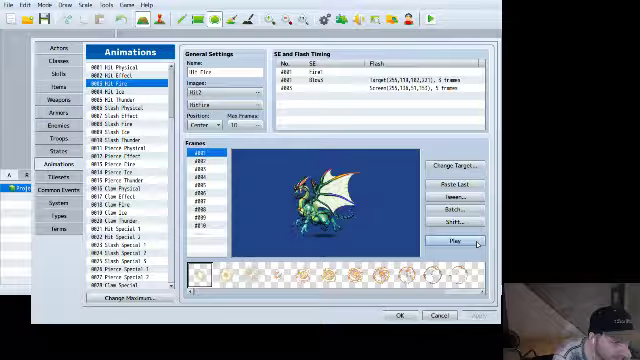
- Preview the Hit Fire animation over the dragon and scroll on toward Absorb
{"action": "left_click", "coordinate": [461, 242]}
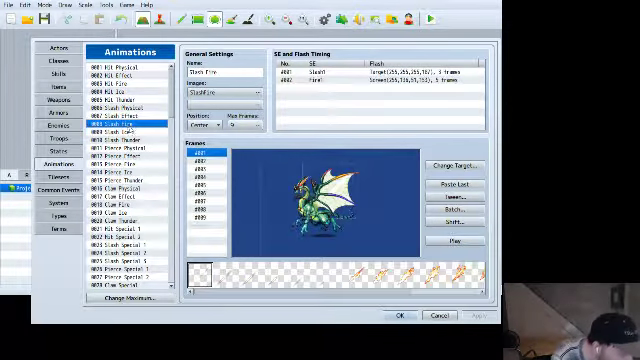
{"action": "scroll", "scroll_direction": "down", "scroll_amount": 3}
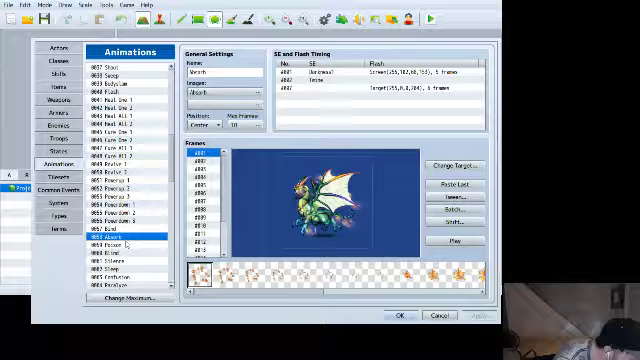
- Play the Absorb animation on the dragon, then scroll down to the Death entry
{"action": "left_click", "coordinate": [461, 241]}
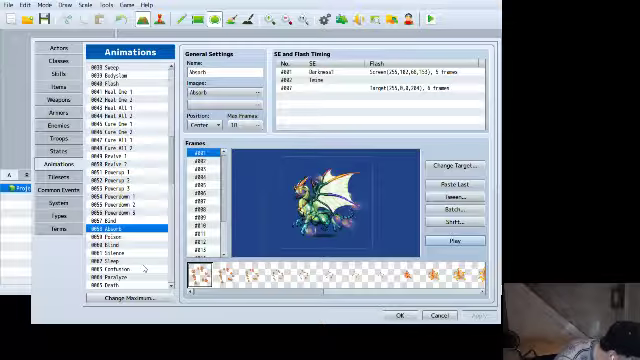
{"action": "scroll", "scroll_direction": "down", "scroll_amount": 3}
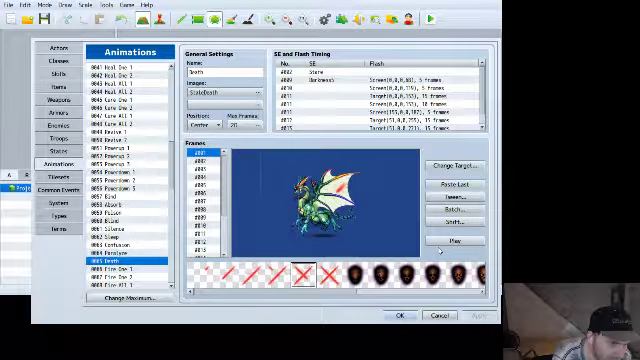
- Play Death over the dragon, then select and play Laser All
{"action": "left_click", "coordinate": [458, 243]}
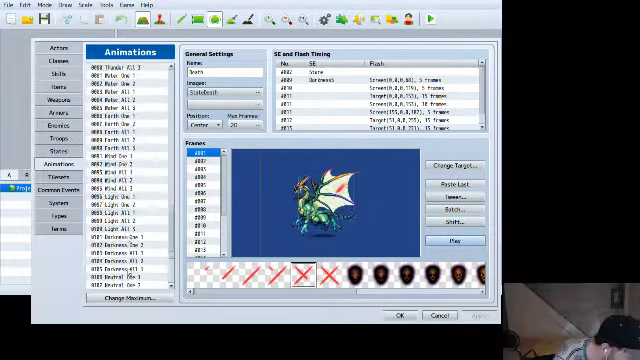
{"action": "left_click", "coordinate": [120, 233]}
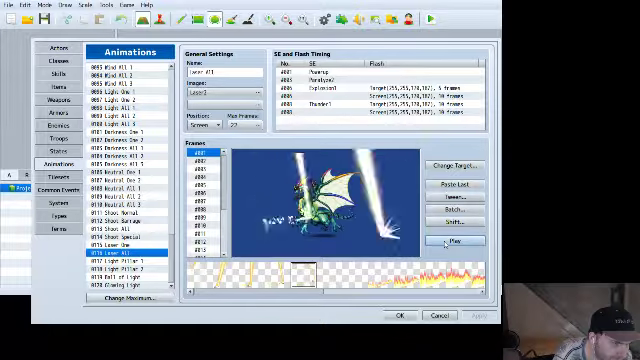
{"action": "left_click", "coordinate": [455, 241]}
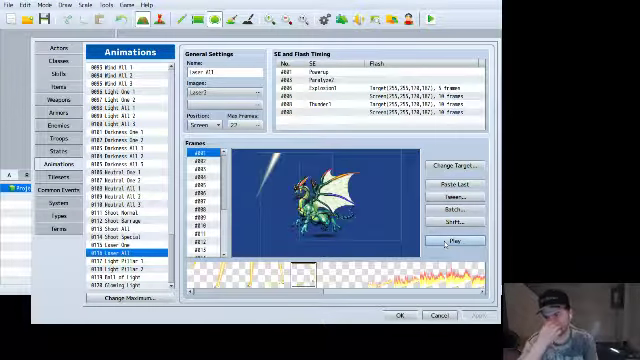